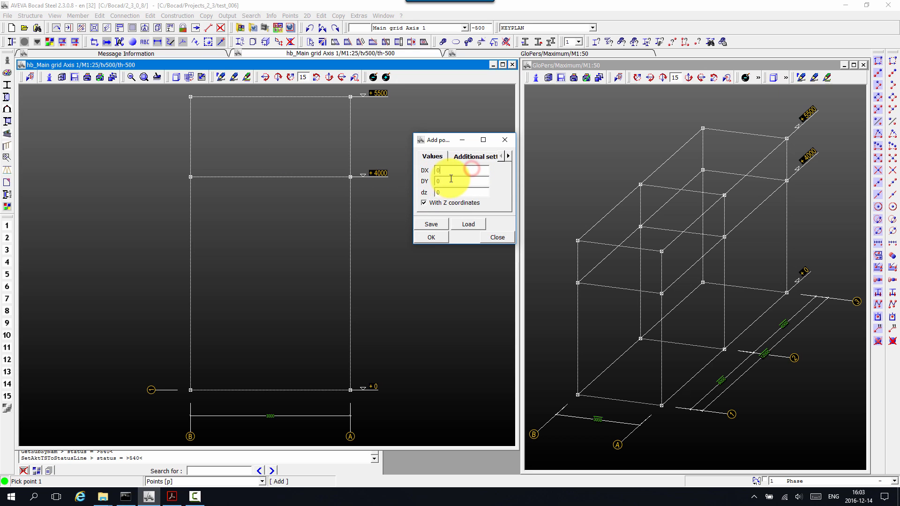
Enter the 560 point offset to place the vertical BAR48.3 stanchion post
{"action": "type", "text": "560,"}
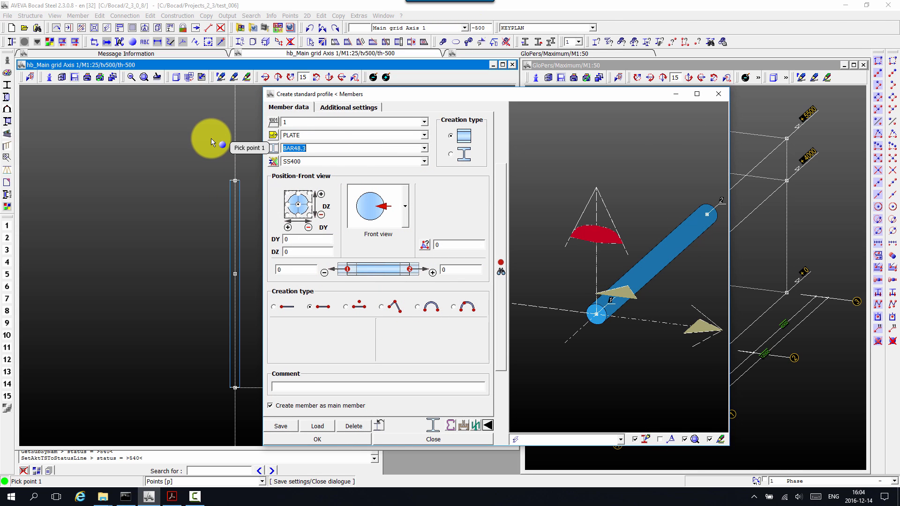
Set the profile to a PL75*10 plate in top view and confirm
{"action": "type", "text": "PL75*10"}
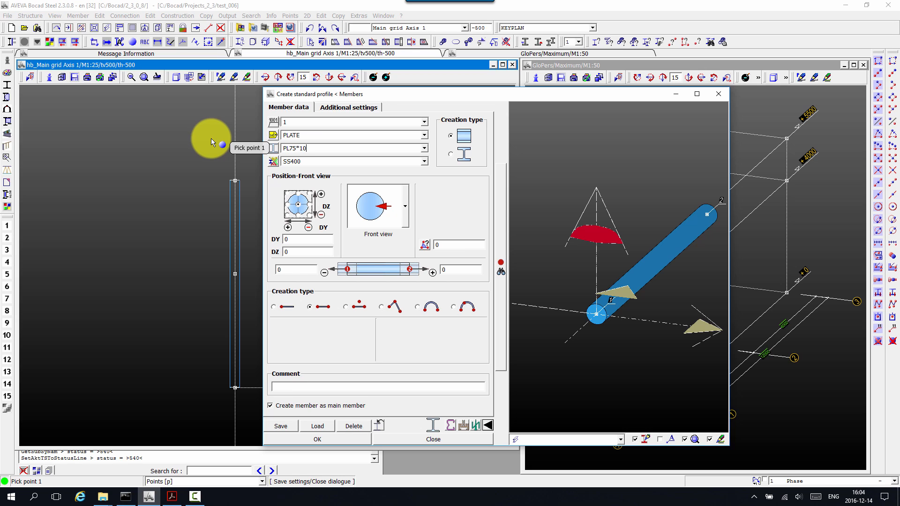
{"action": "left_click", "coordinate": [404, 208]}
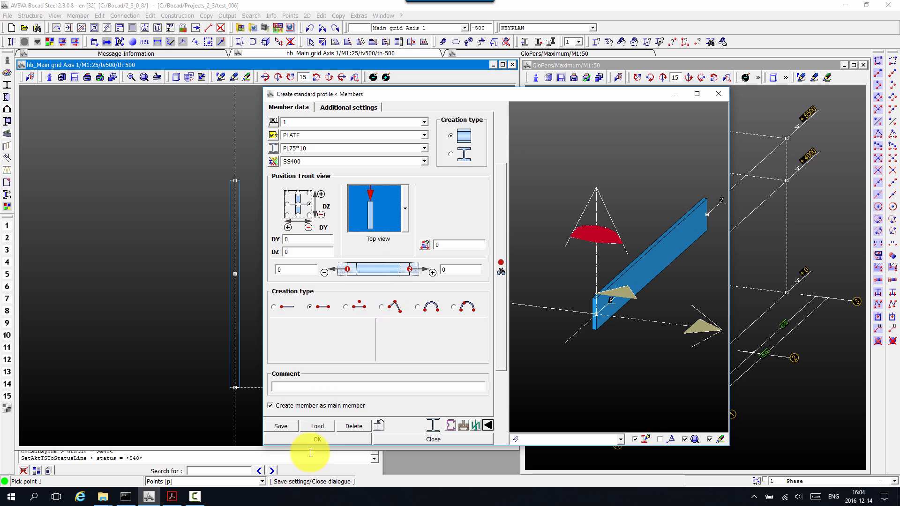
{"action": "left_click", "coordinate": [317, 439]}
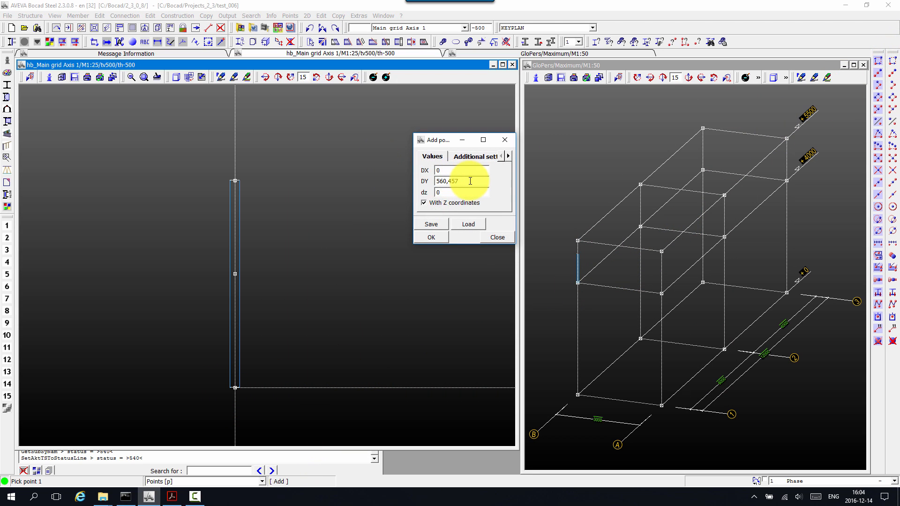
Place the base plate's start and end points with a DX offset of 51
{"action": "left_click", "coordinate": [460, 170]}
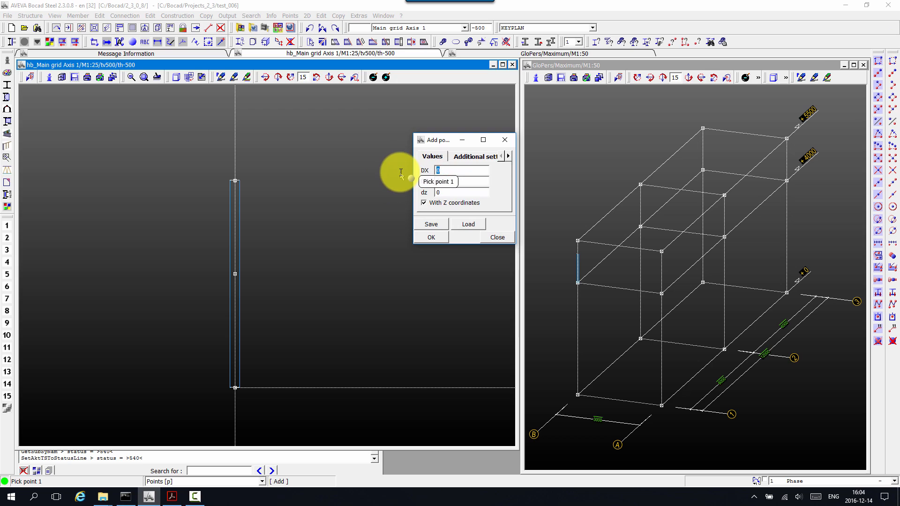
{"action": "type", "text": "51,-102"}
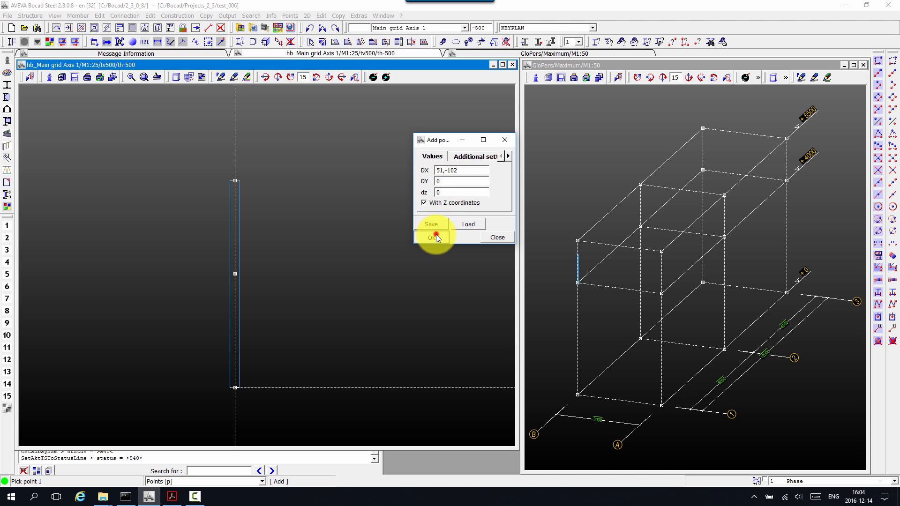
{"action": "left_click", "coordinate": [432, 237]}
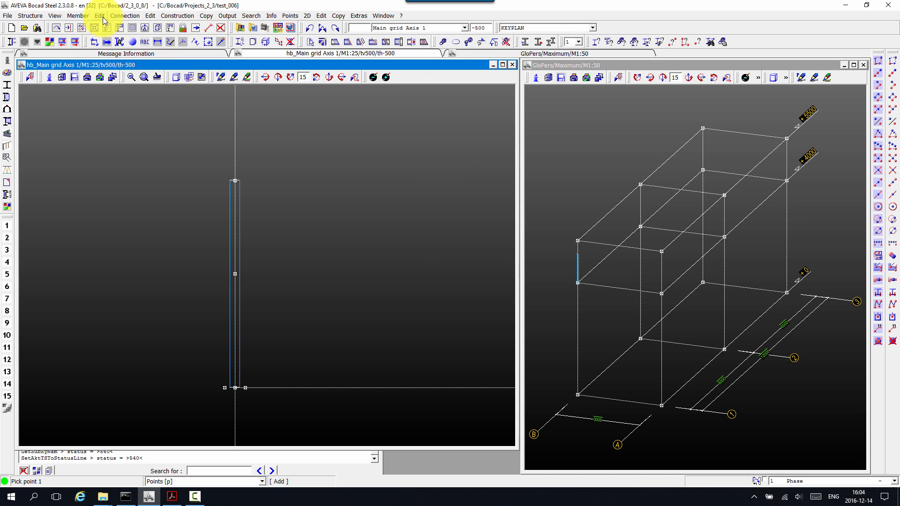
{"action": "left_click", "coordinate": [99, 27]}
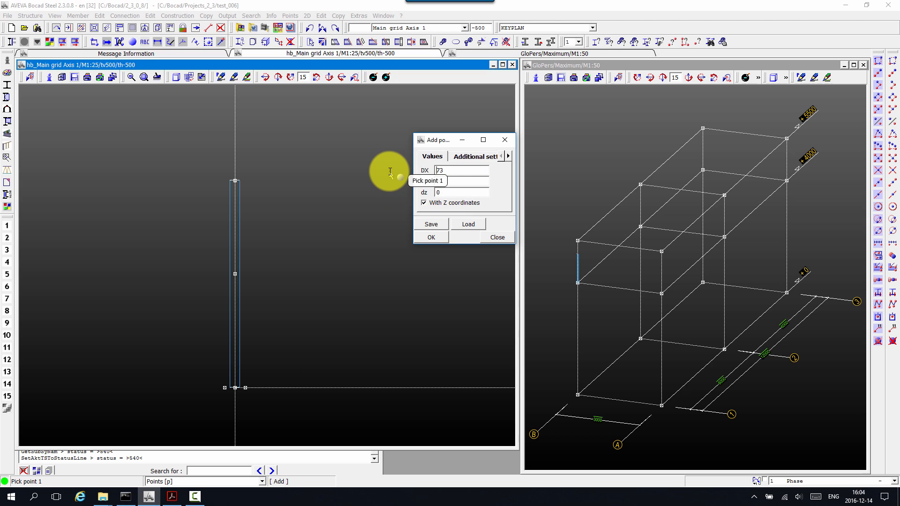
{"action": "left_click", "coordinate": [453, 169]}
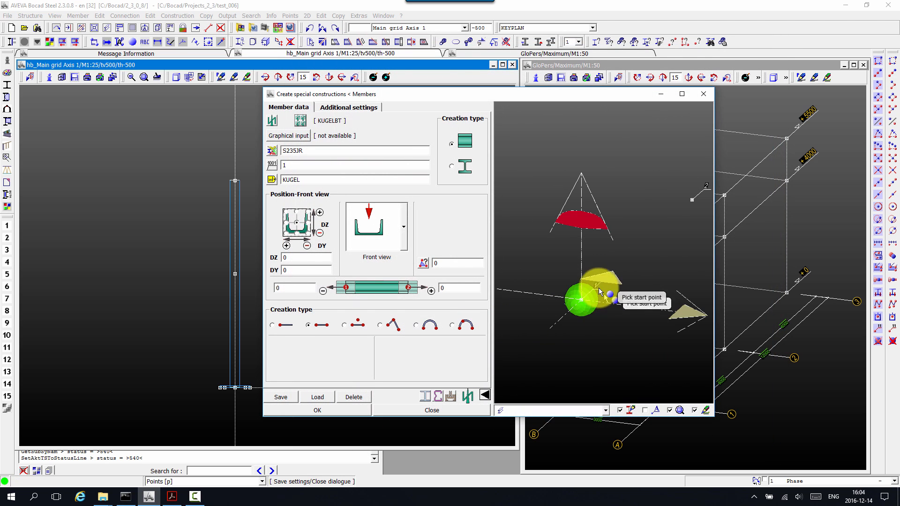
Confirm the KUGEL ball with D=76 and place two balls on the post
{"action": "left_click", "coordinate": [348, 107]}
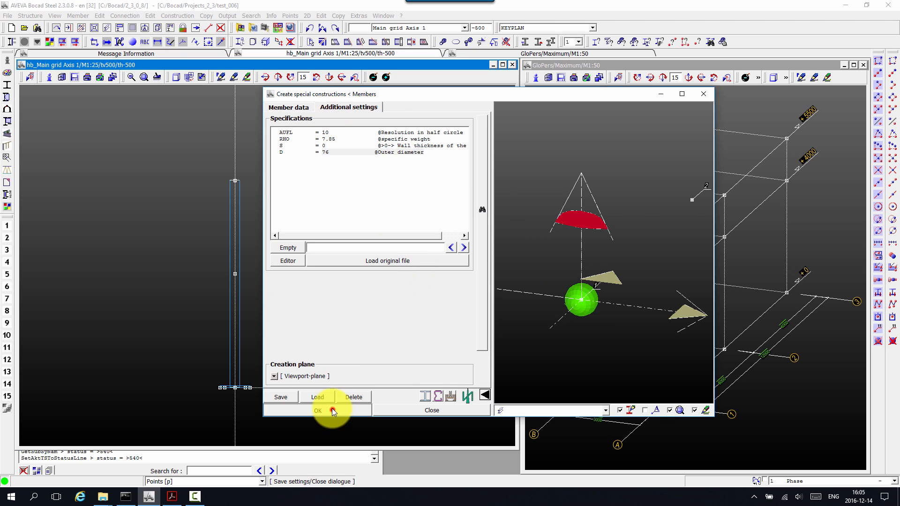
{"action": "left_click", "coordinate": [317, 411]}
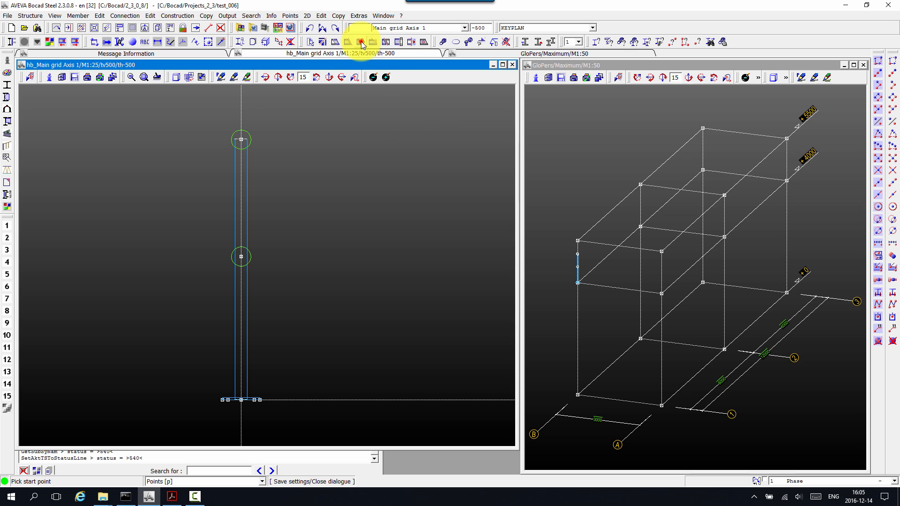
{"action": "left_click", "coordinate": [263, 371]}
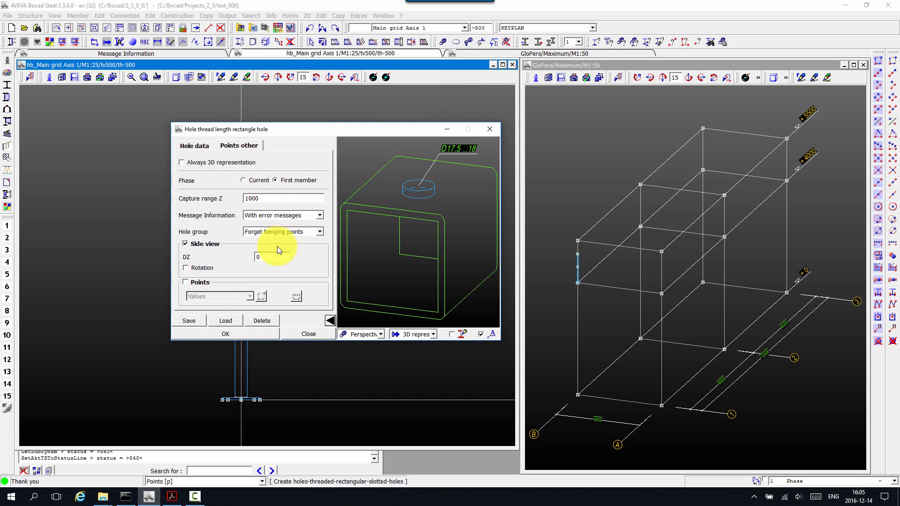
Set hole diameter 17.5 and place the bolt holes on the base plate
{"action": "left_click", "coordinate": [194, 145]}
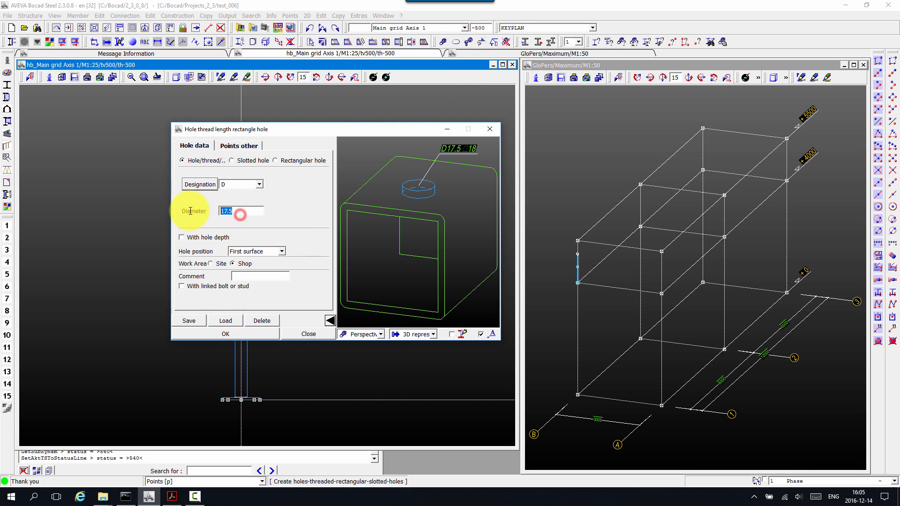
{"action": "left_click", "coordinate": [238, 146]}
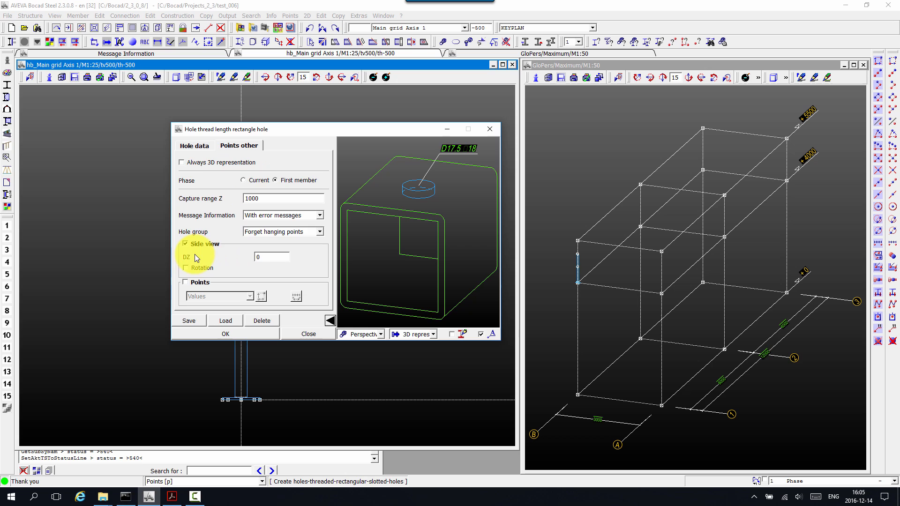
{"action": "left_click", "coordinate": [271, 257]}
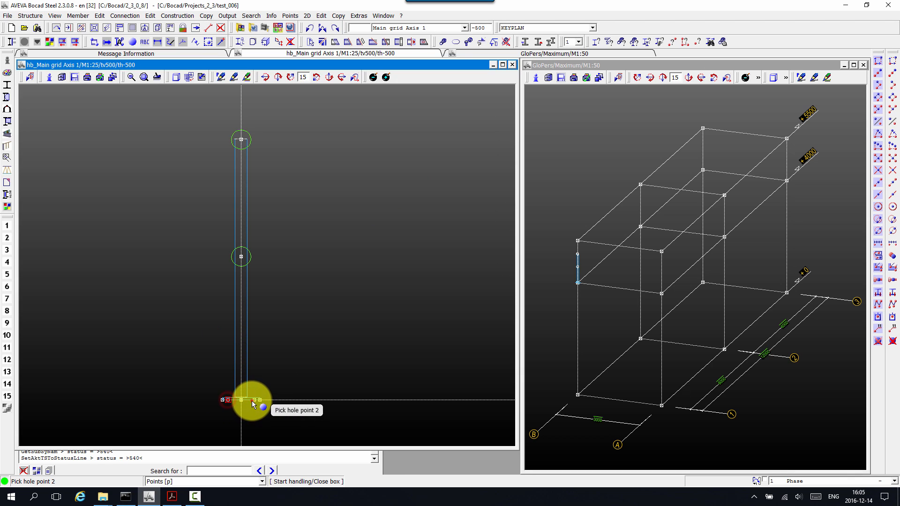
{"action": "left_click", "coordinate": [256, 400]}
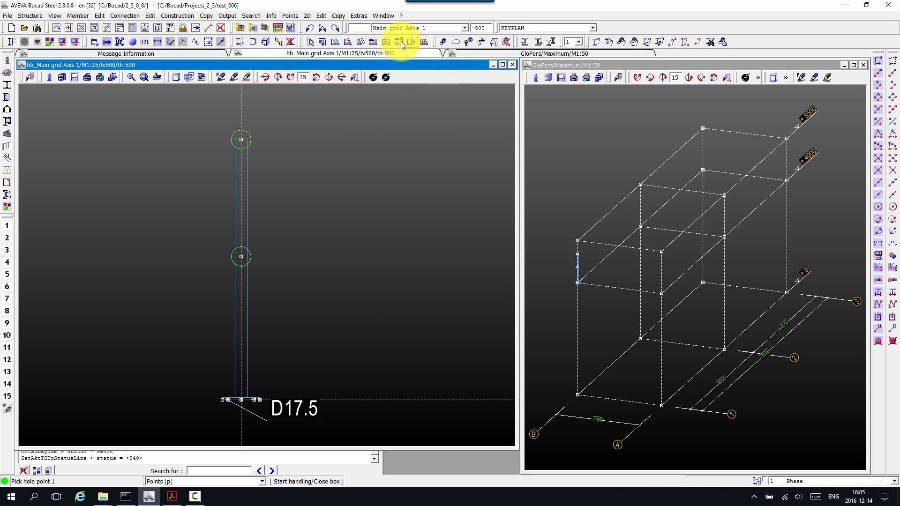
{"action": "left_click", "coordinate": [399, 41]}
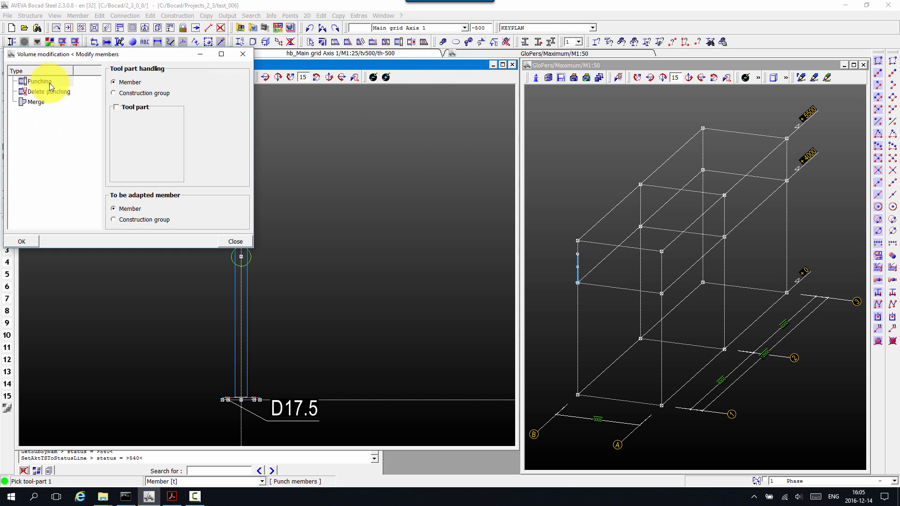
Apply the Merge volume modification joining the two balls to the post
{"action": "left_click", "coordinate": [235, 240]}
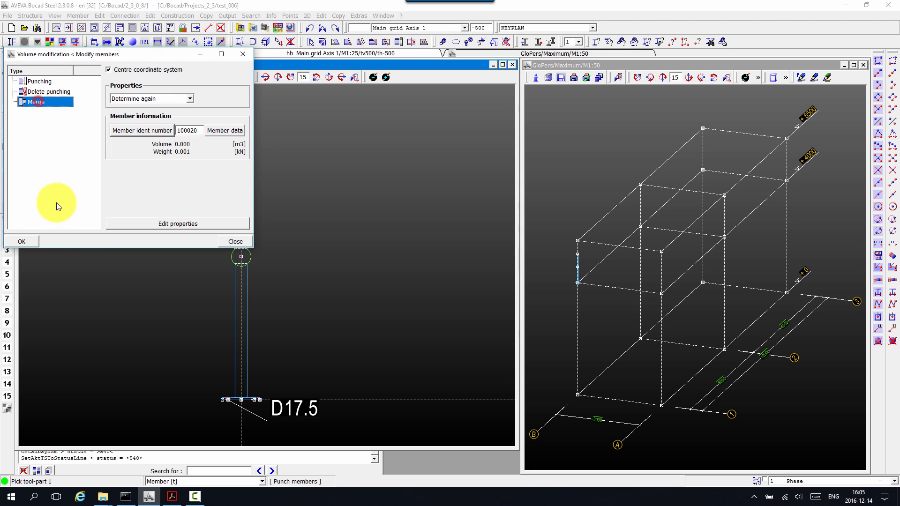
{"action": "left_click", "coordinate": [21, 240]}
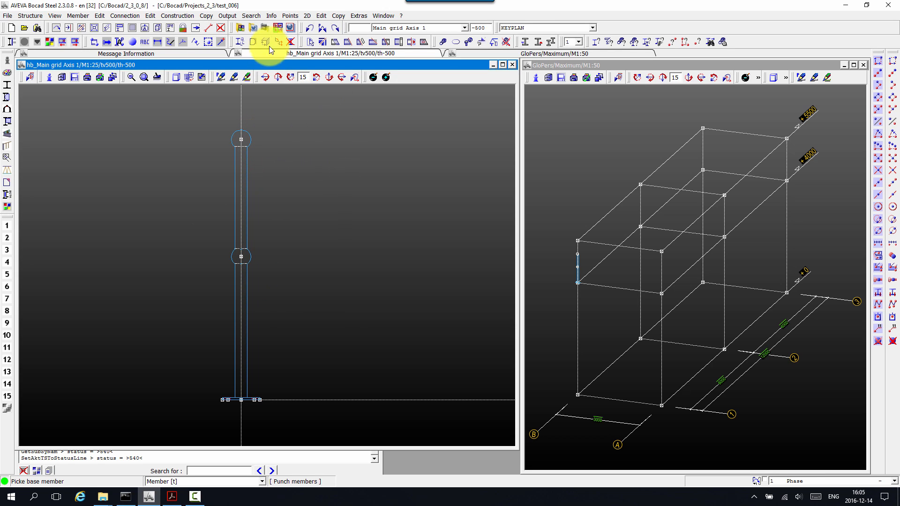
{"action": "left_click", "coordinate": [265, 41]}
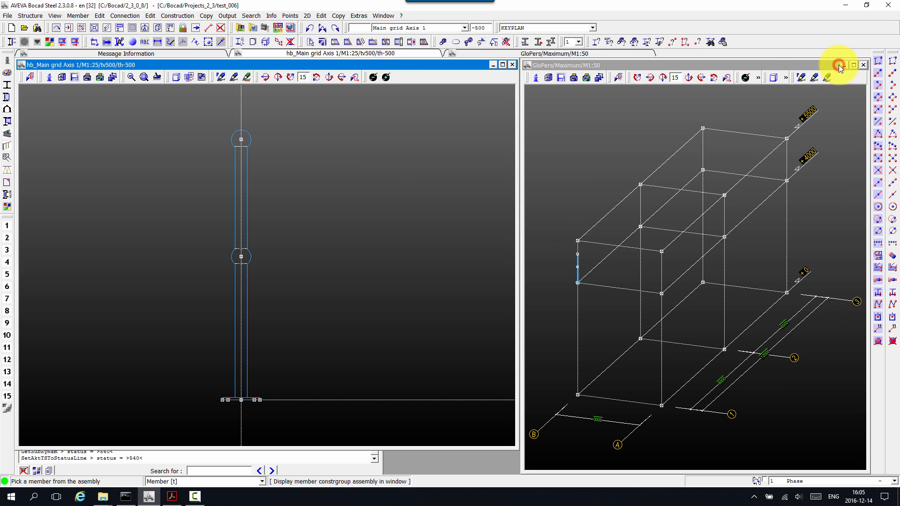
{"action": "mouse_move", "coordinate": [396, 42]}
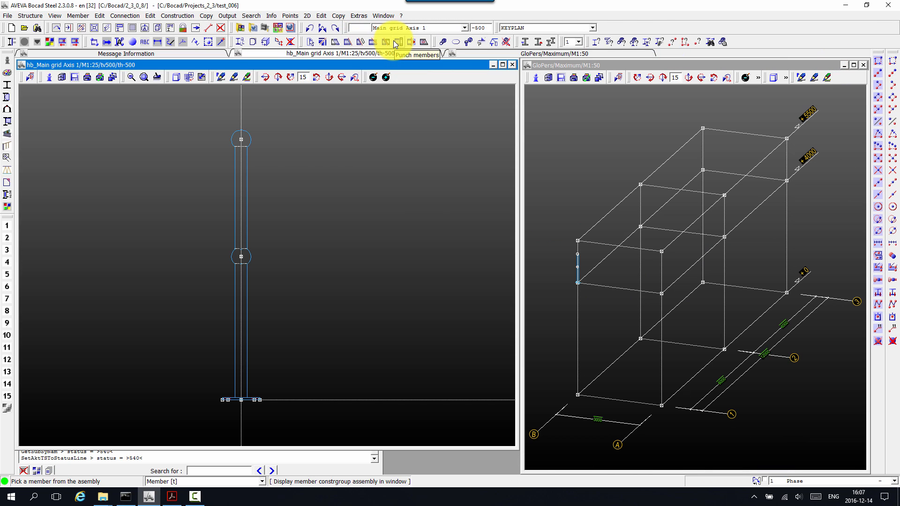
Reopen member modification with Merge chosen for member 100030
{"action": "left_click", "coordinate": [394, 42]}
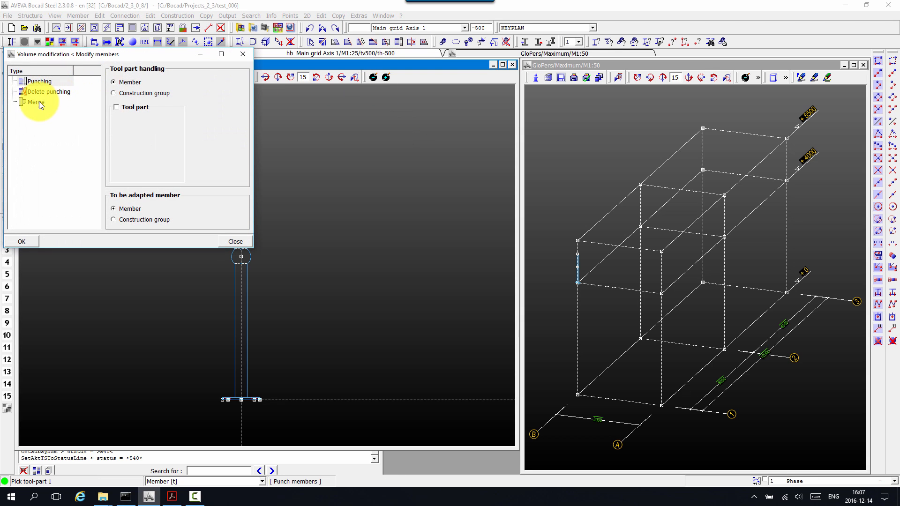
{"action": "left_click", "coordinate": [35, 101]}
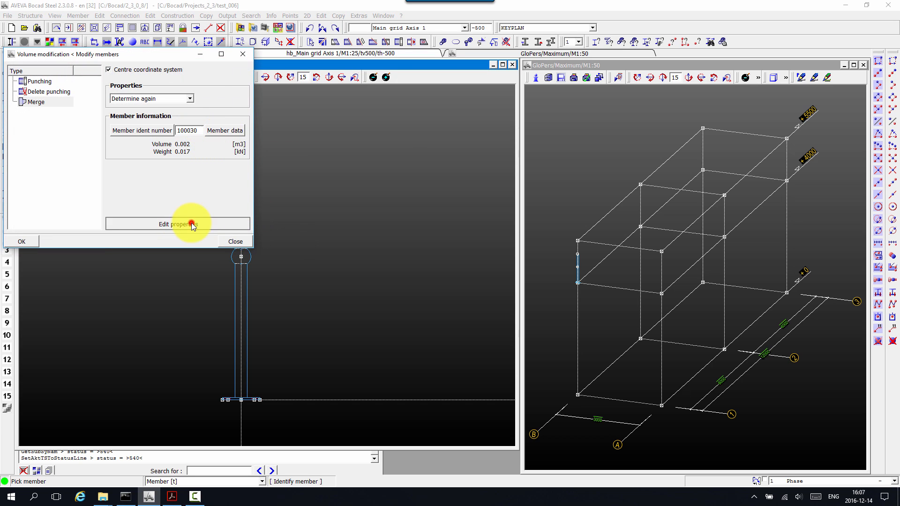
Edit member data: profile ST-MS-P, height 1017, width 48.3, weight 4.85/m
{"action": "left_click", "coordinate": [178, 224]}
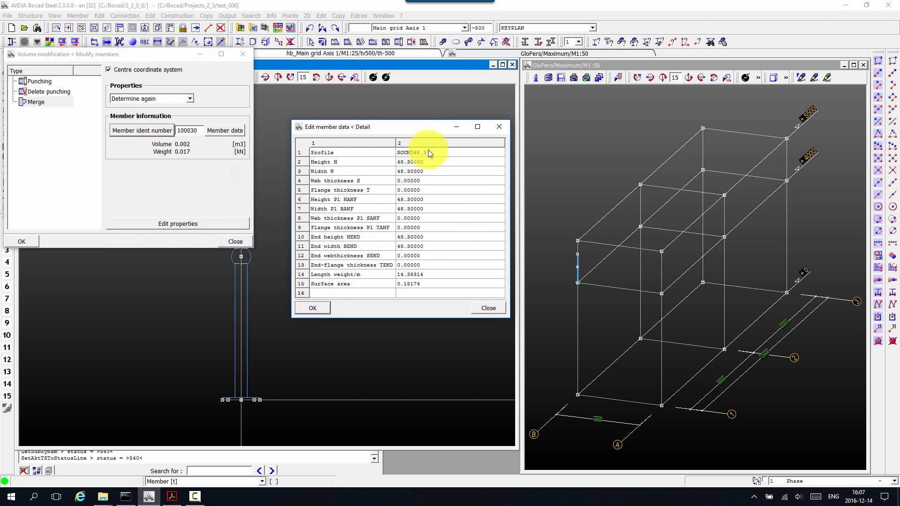
{"action": "type", "text": "ST-"}
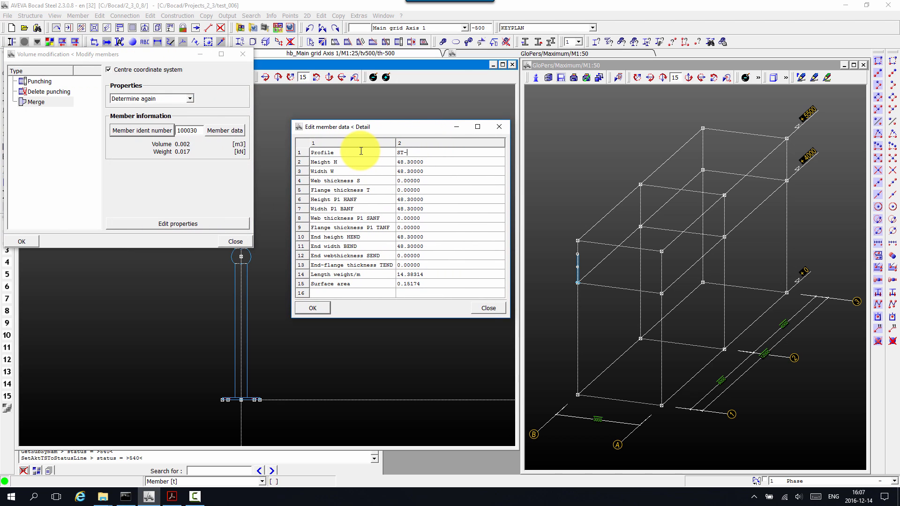
{"action": "type", "text": "MS-"}
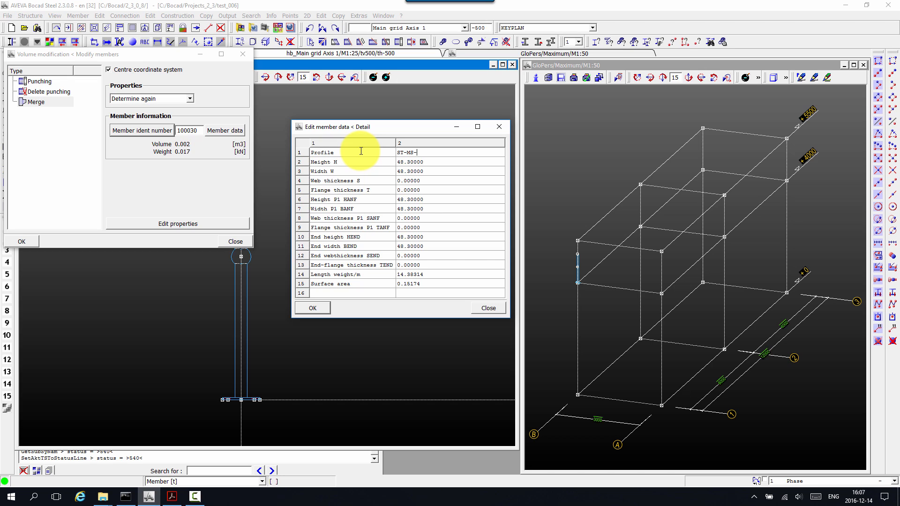
{"action": "type", "text": "P"}
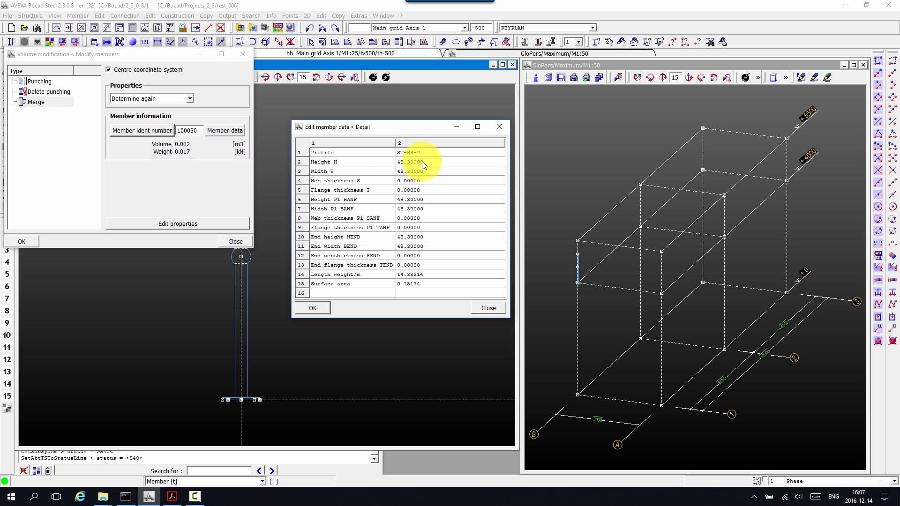
{"action": "type", "text": "1017"}
{"action": "type", "text": "48.3"}
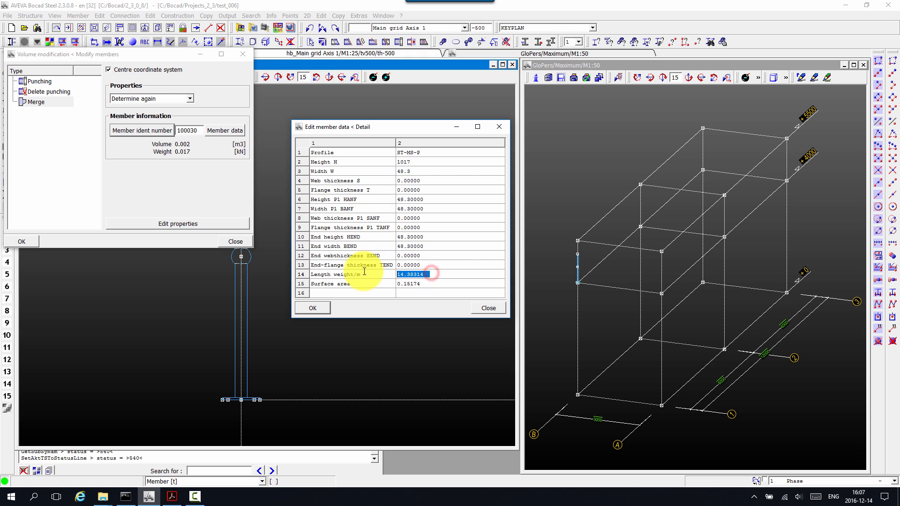
{"action": "type", "text": "4.85"}
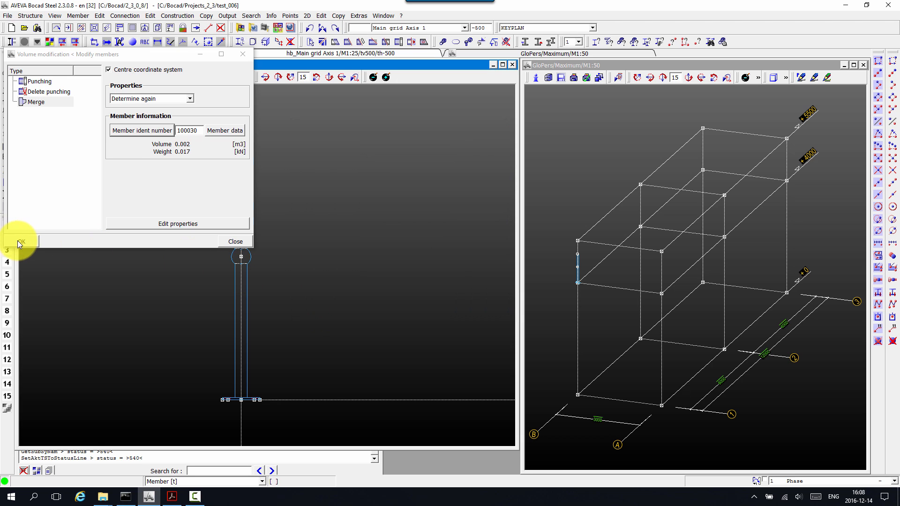
Apply the merge, review member properties, and redraw the view labelled S1 ST-MS-P
{"action": "left_click", "coordinate": [271, 15]}
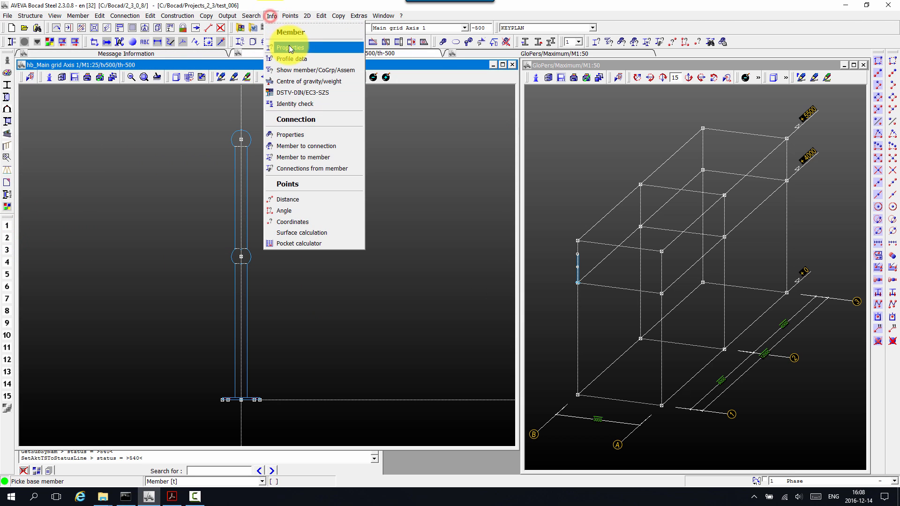
{"action": "left_click", "coordinate": [288, 47]}
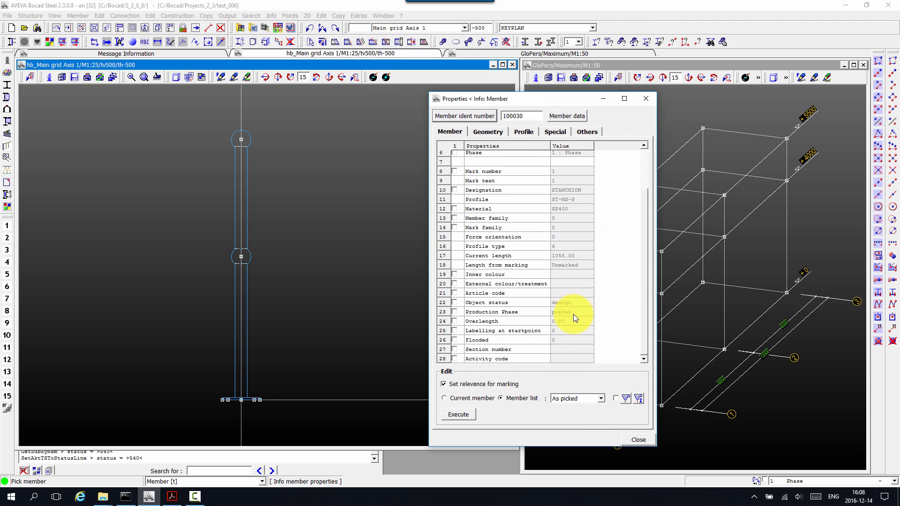
{"action": "left_click", "coordinate": [586, 131]}
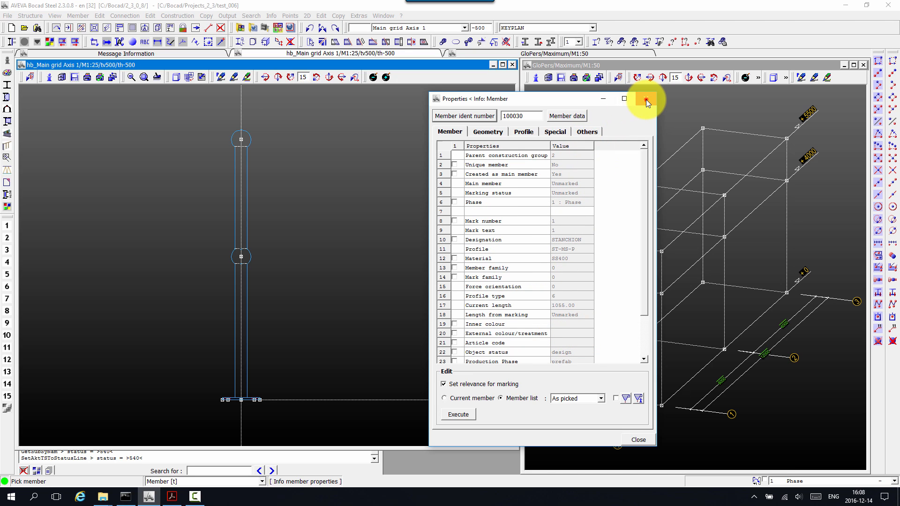
{"action": "left_click", "coordinate": [646, 99]}
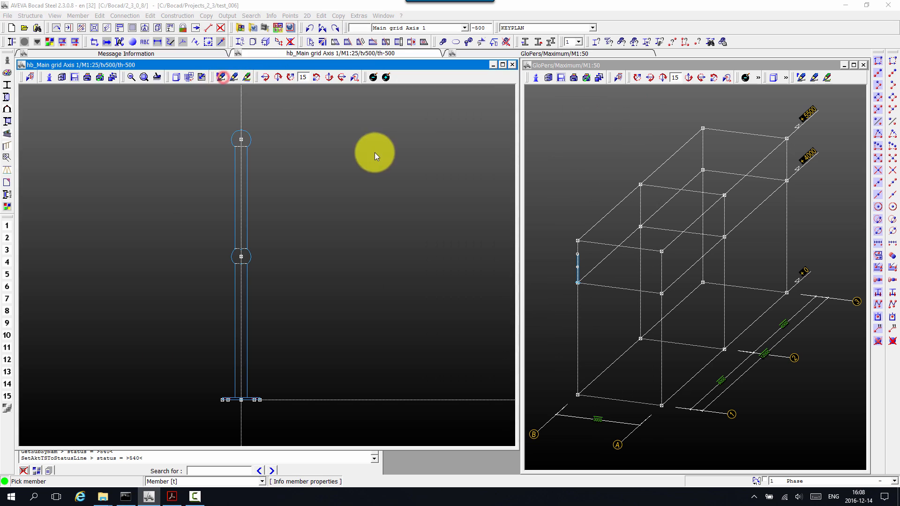
{"action": "left_click", "coordinate": [221, 77]}
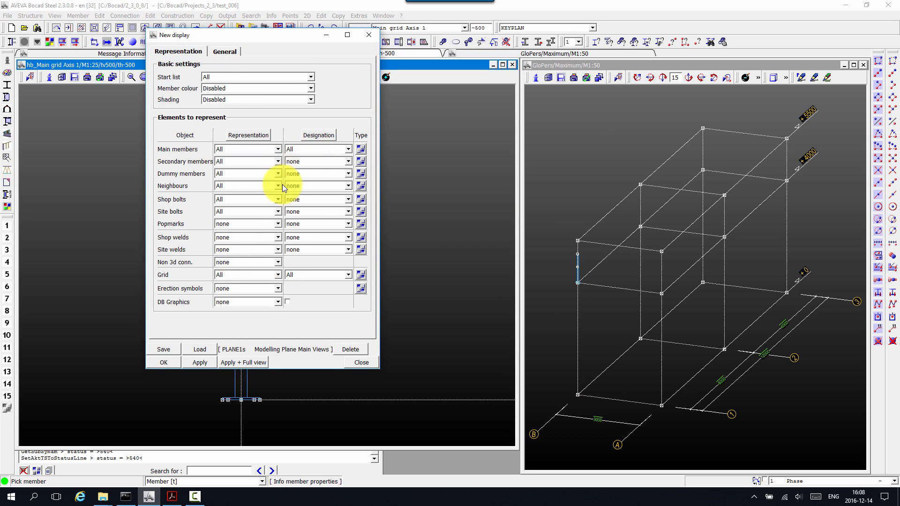
{"action": "left_click", "coordinate": [360, 362]}
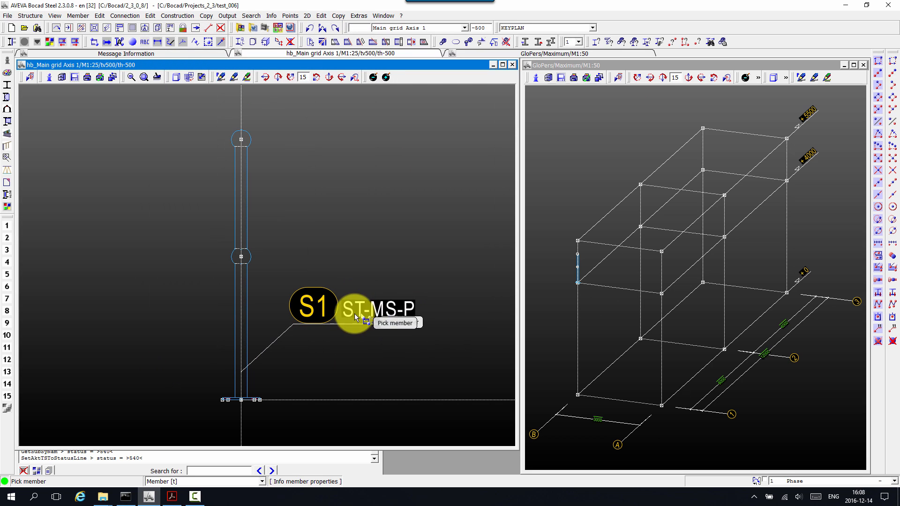